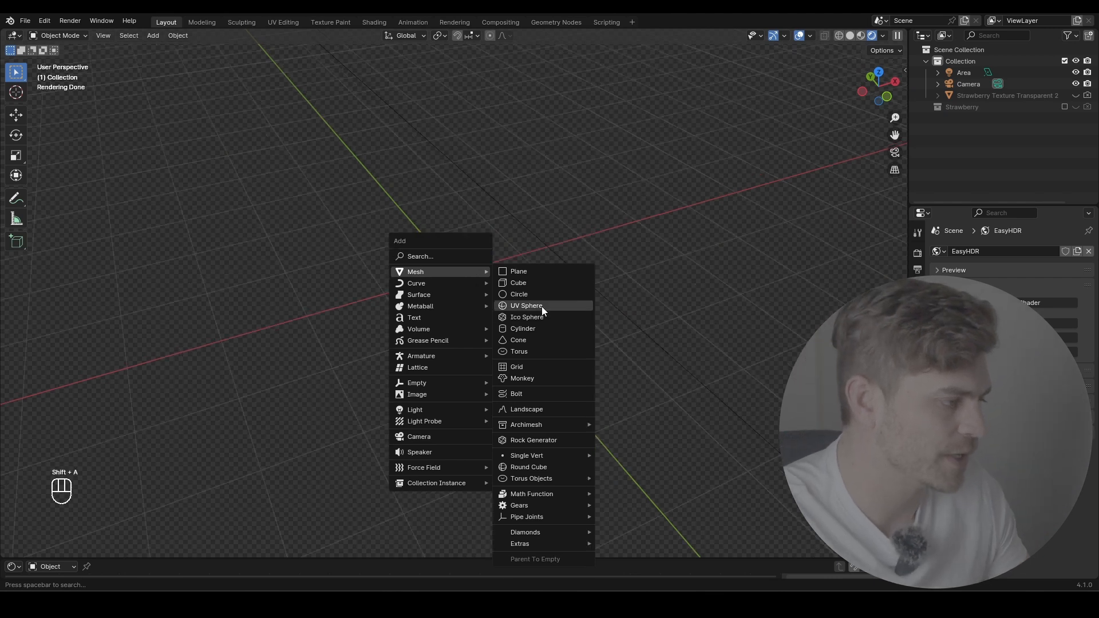
# Add a UV sphere and delete its upper faces, leaving an open hemisphere
pyautogui.click(525, 304)
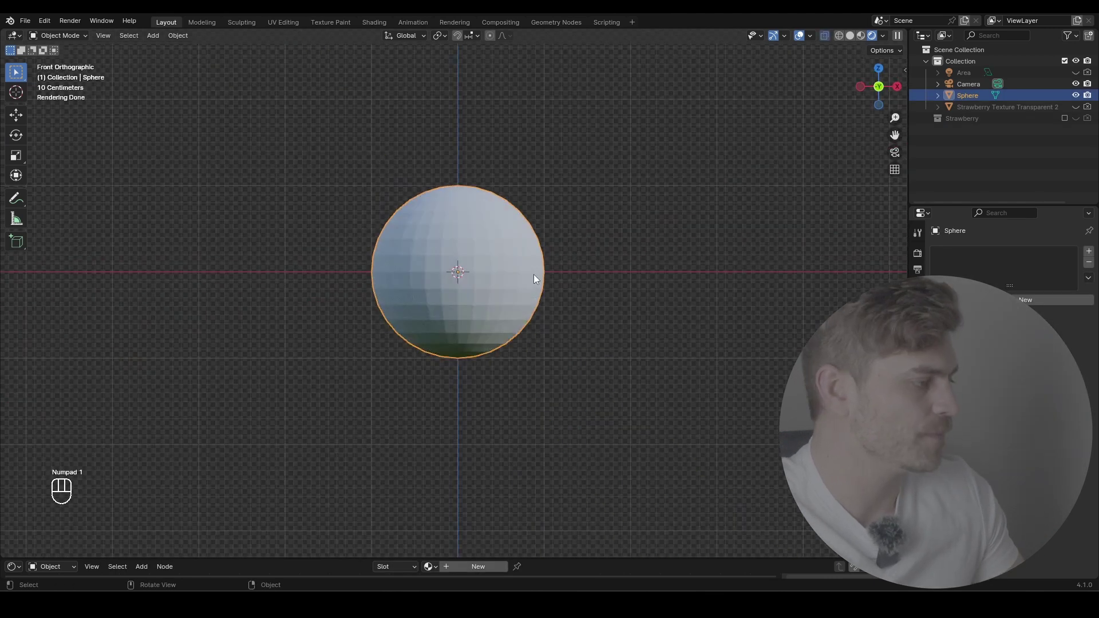
pyautogui.press('Tab')
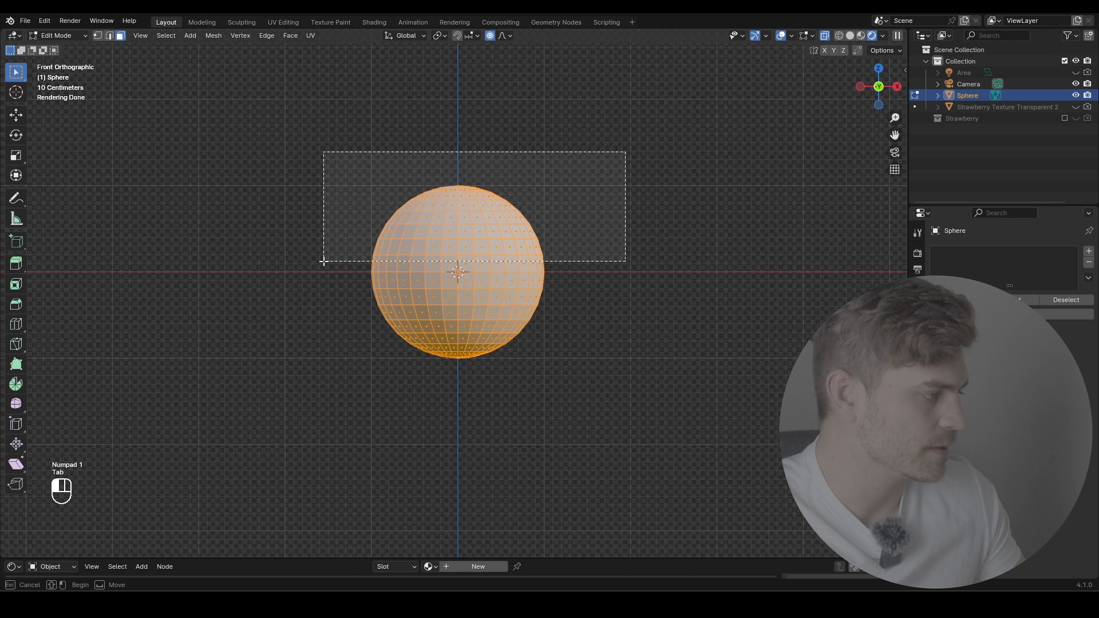
pyautogui.press('X')
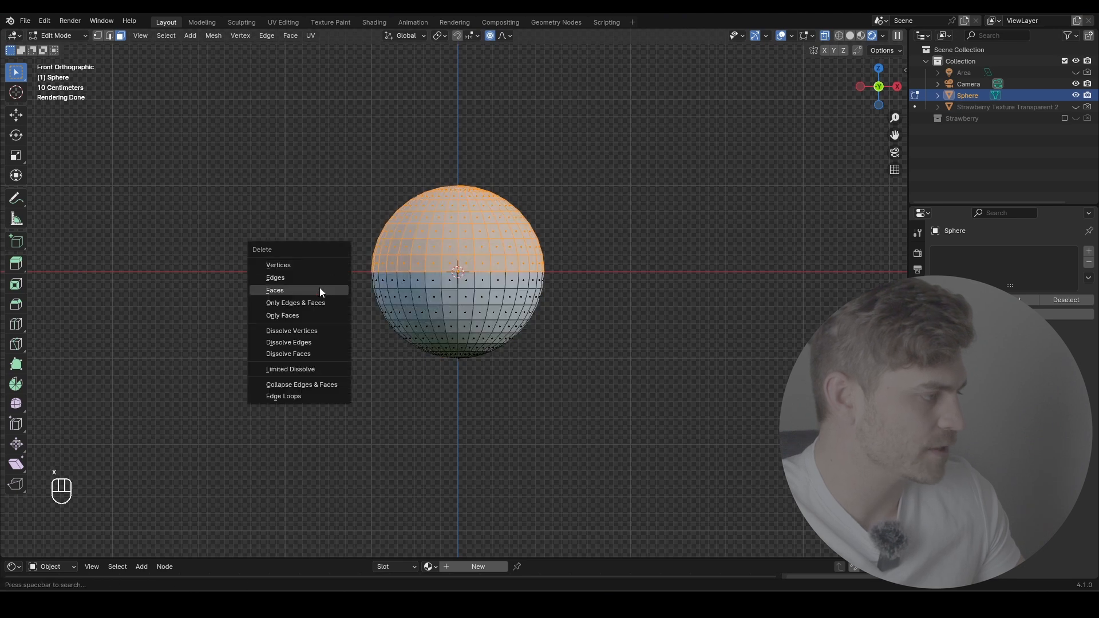
pyautogui.click(275, 289)
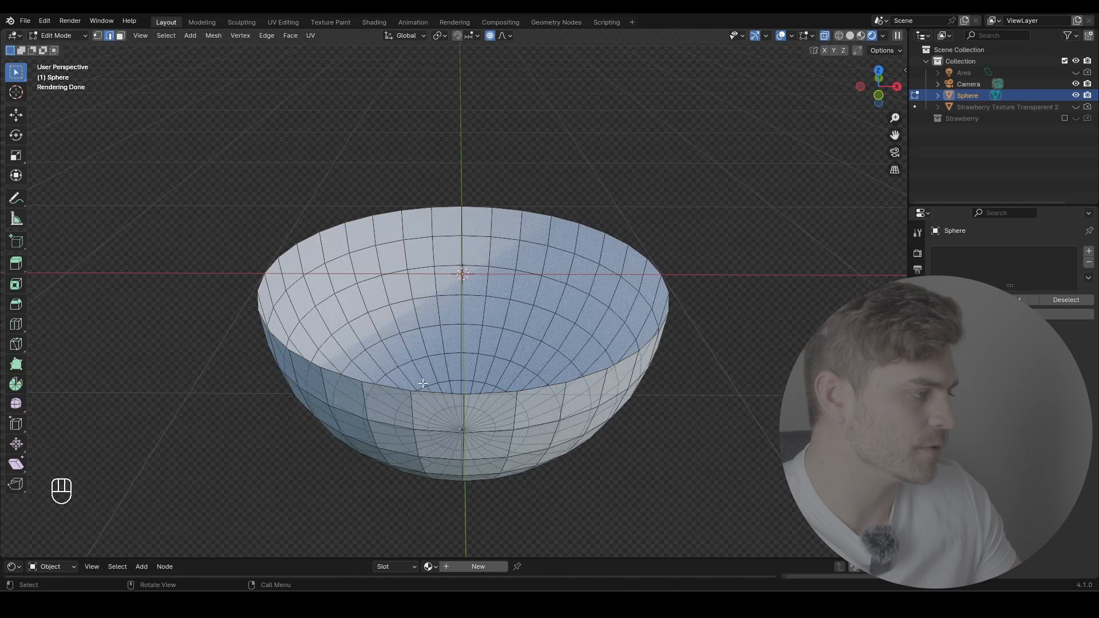
pyautogui.press('space')
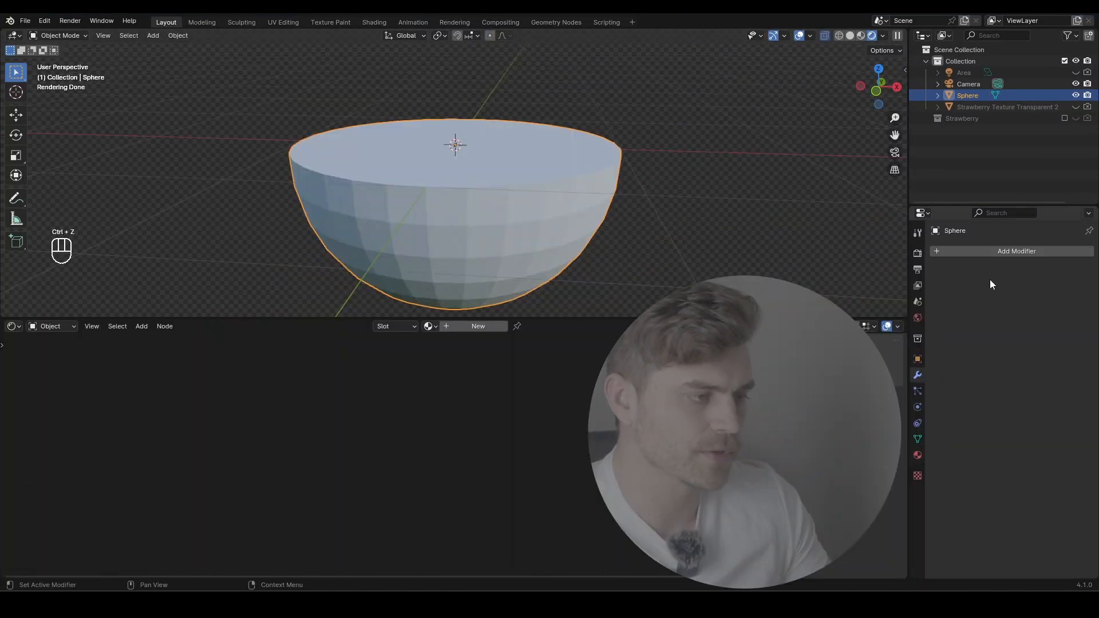
# Add a Smooth by Angle normals modifier so the hemisphere shades smoothly
pyautogui.click(1016, 251)
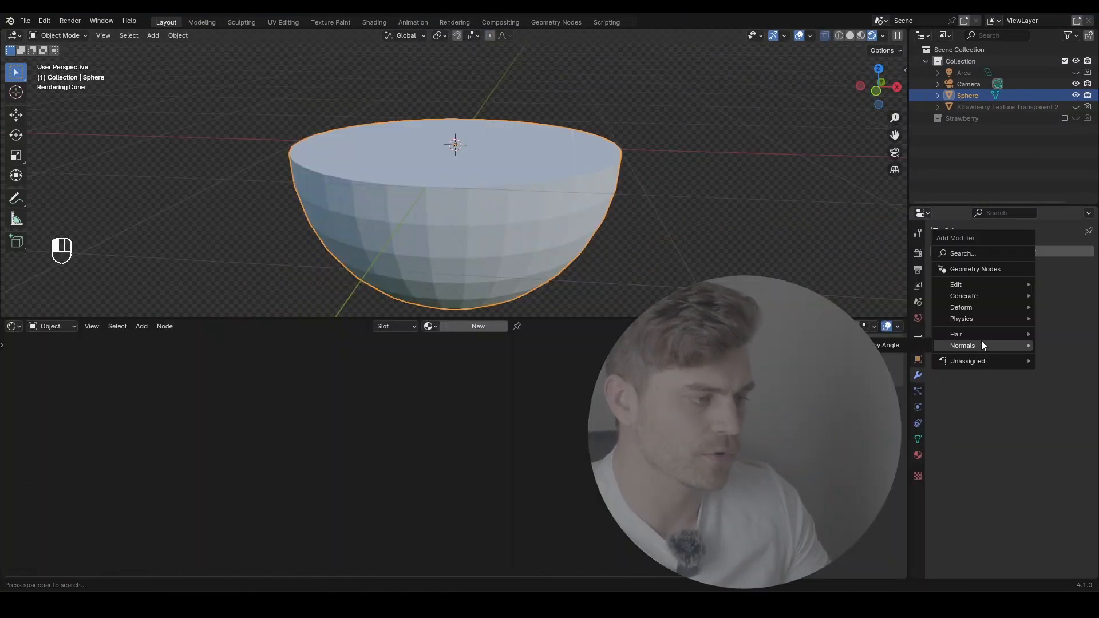
pyautogui.click(961, 346)
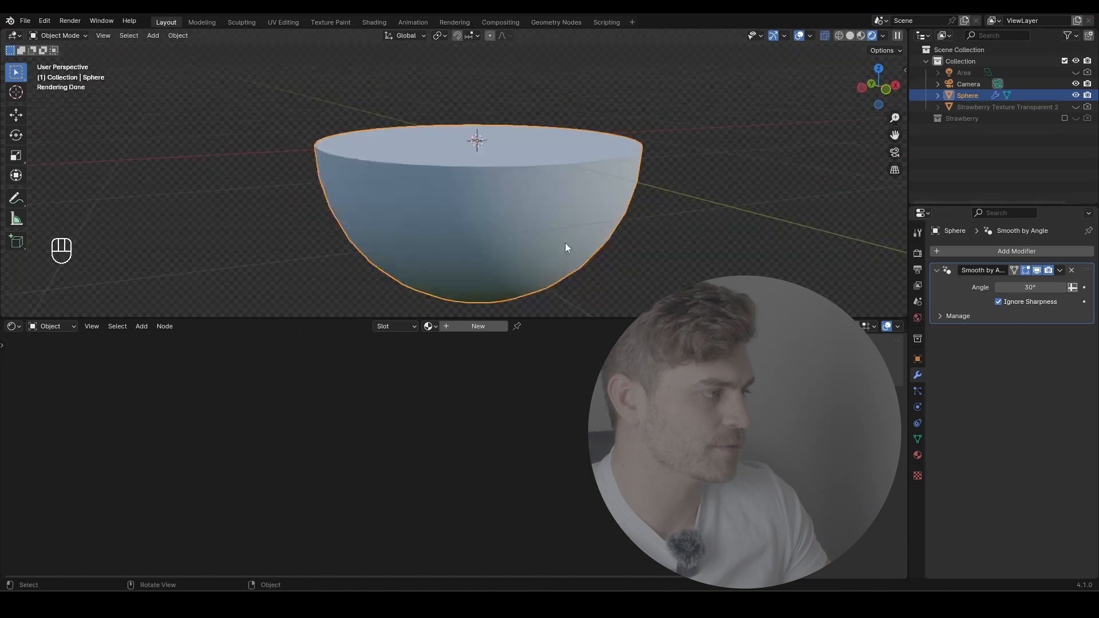
pyautogui.press('Tab')
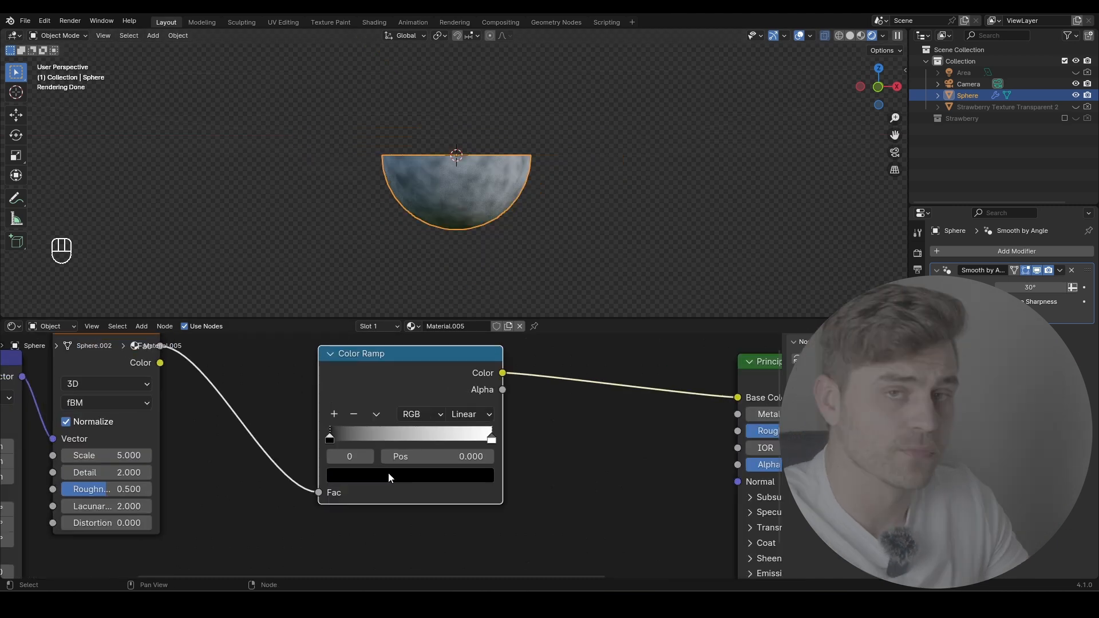
# Build a Noise Texture and Color Ramp material with brown-to-orange ramp stops
pyautogui.click(410, 475)
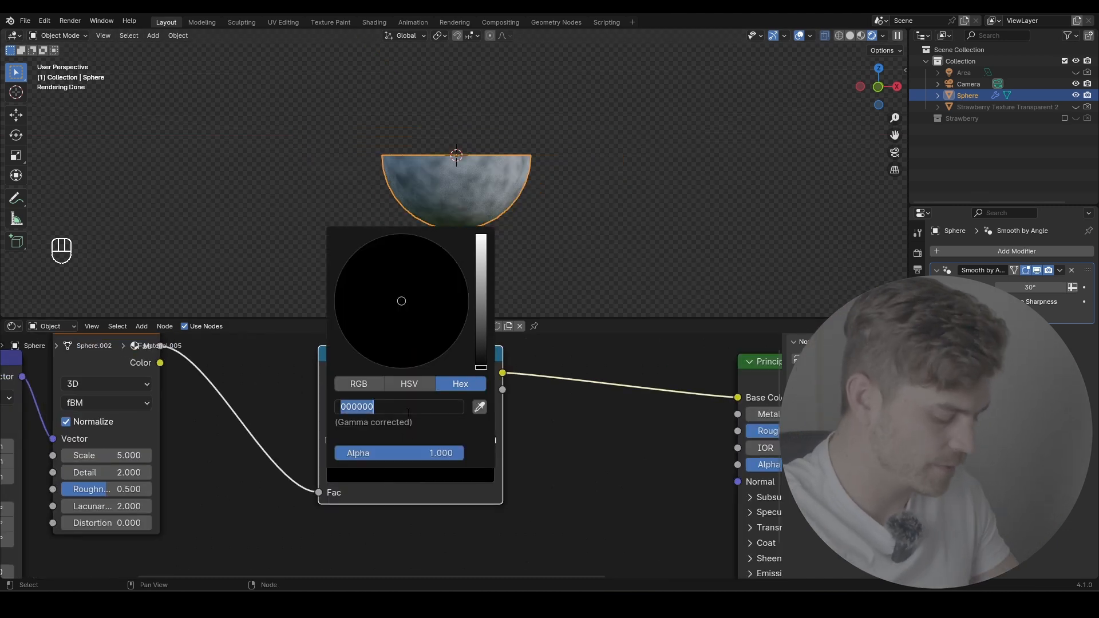
pyautogui.write('56')
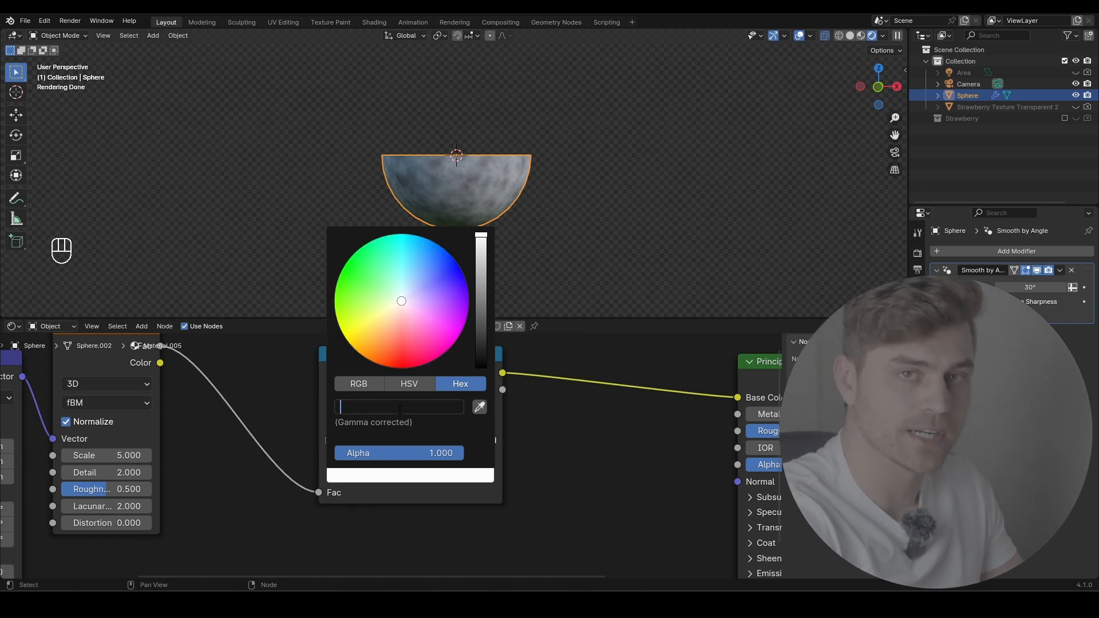
pyautogui.write('E98')
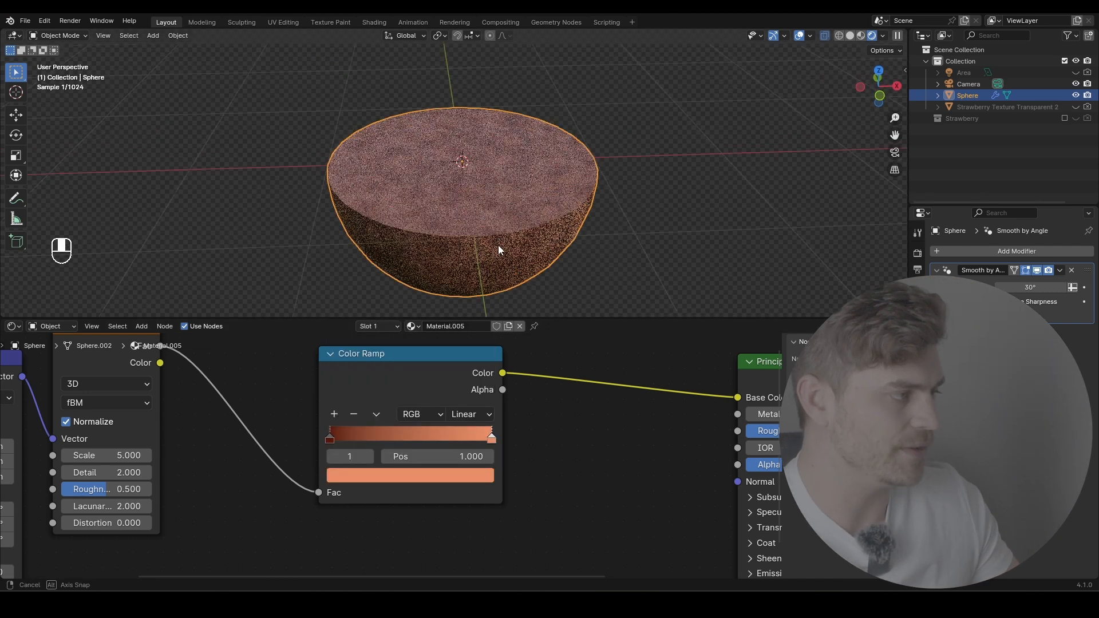
pyautogui.press('Tab')
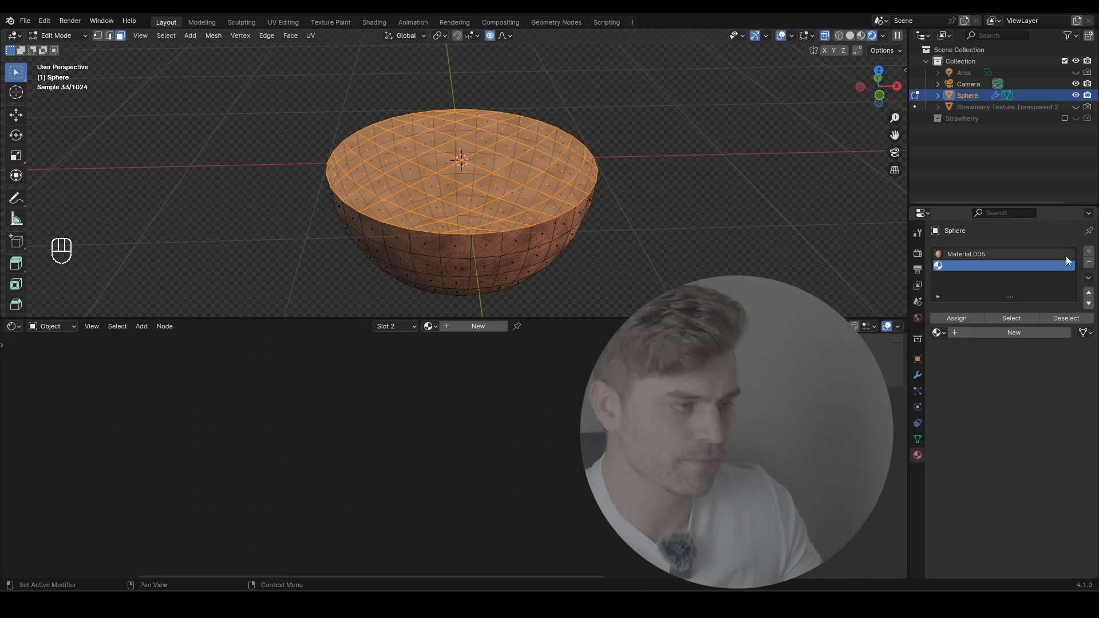
# Set noise scale 2, detail 15, roughness 0.6; assign the cut face its own material and add a particle system
pyautogui.press('Tab')
pyautogui.write('2')
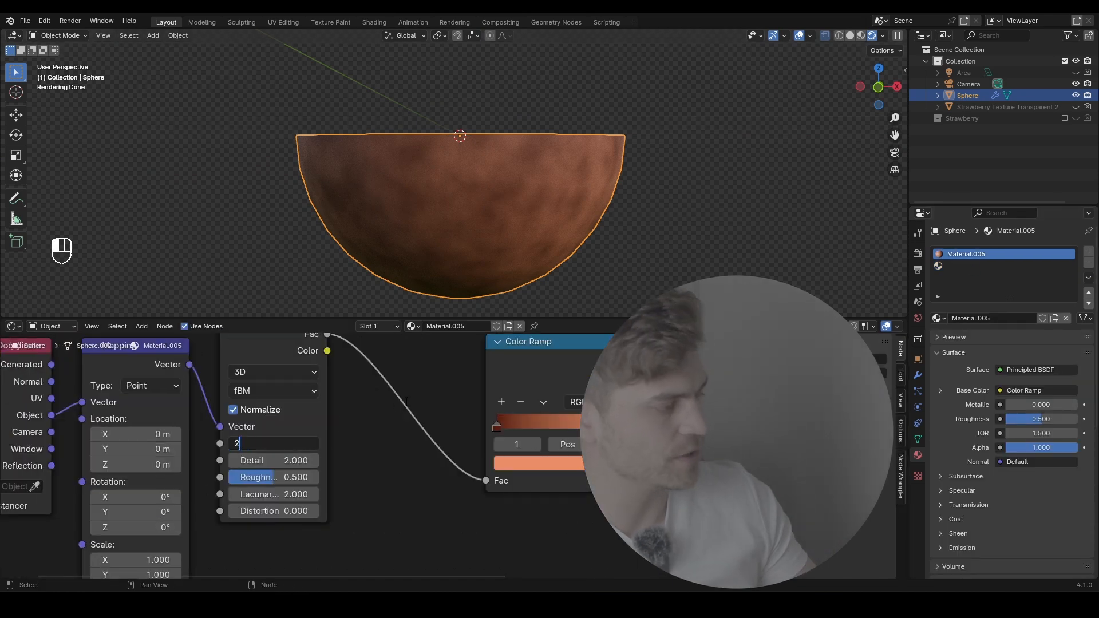
pyautogui.write('15')
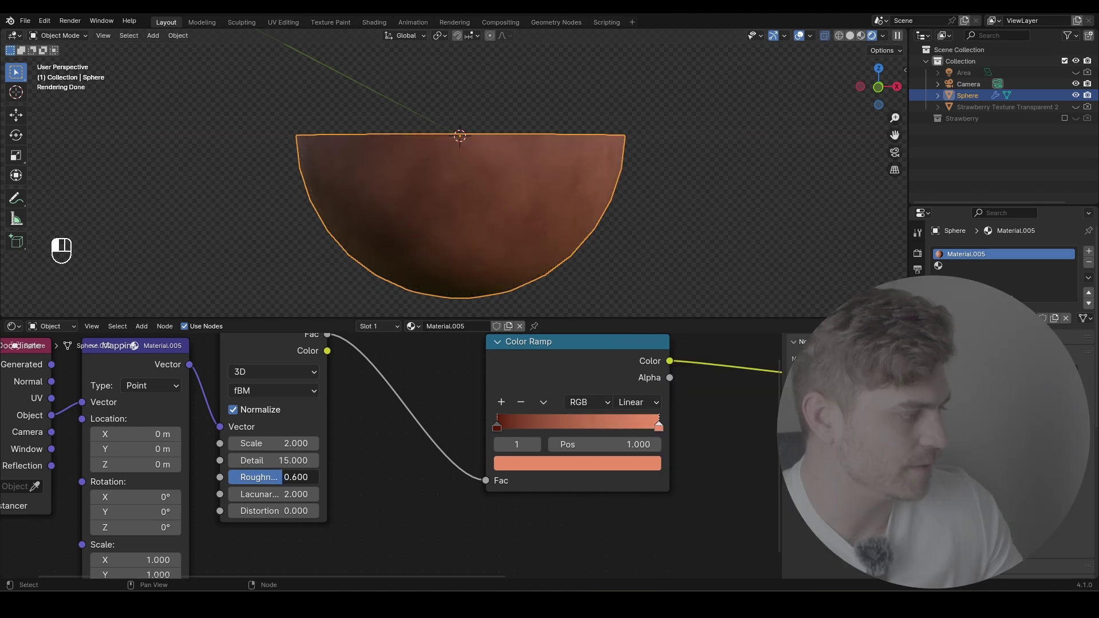
pyautogui.press('Tab')
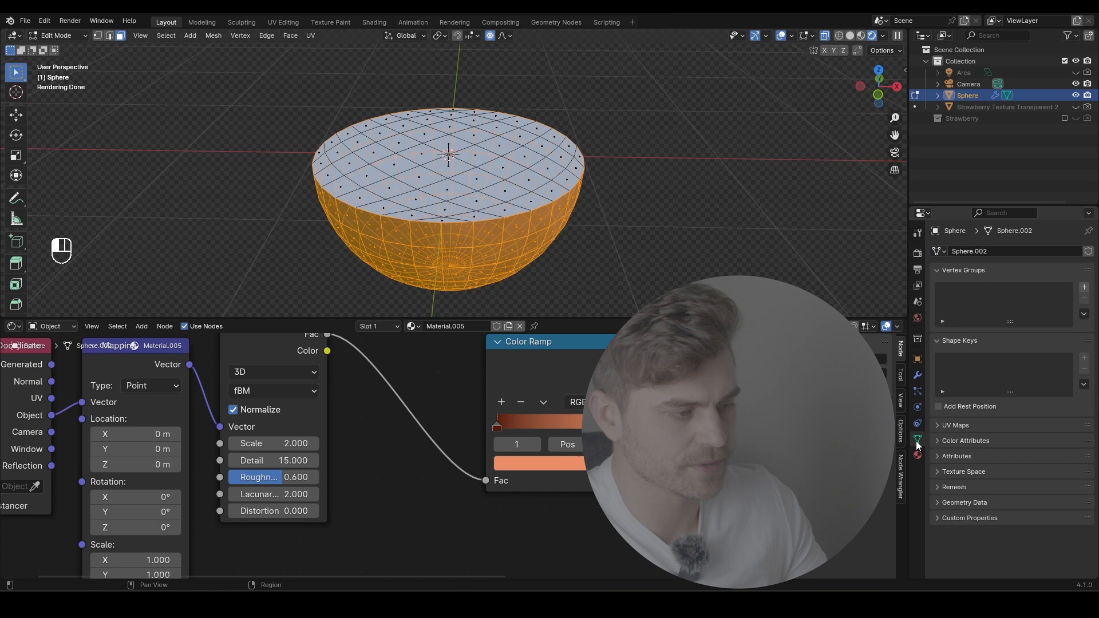
pyautogui.click(1083, 286)
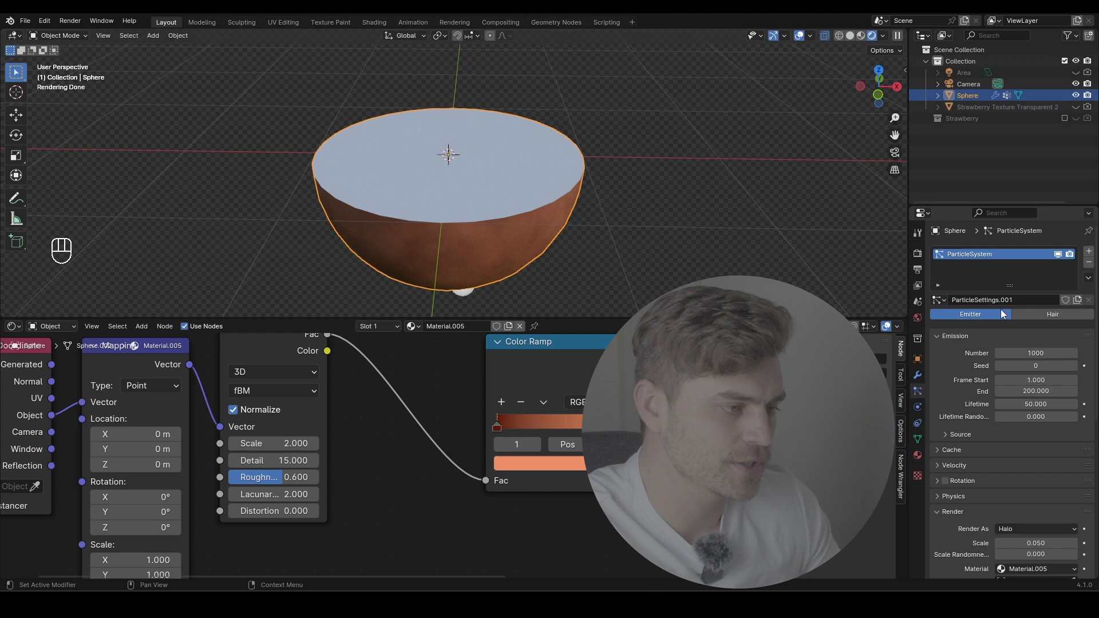
# Switch the particles to Hair with density driven by the Group vertex group
pyautogui.click(1053, 314)
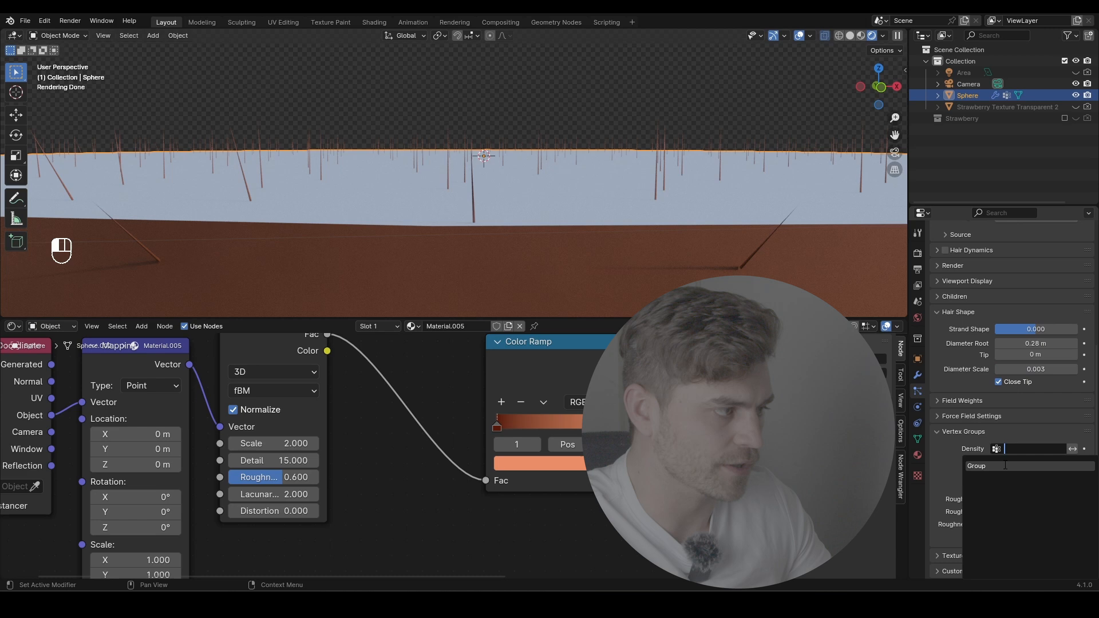
pyautogui.click(975, 465)
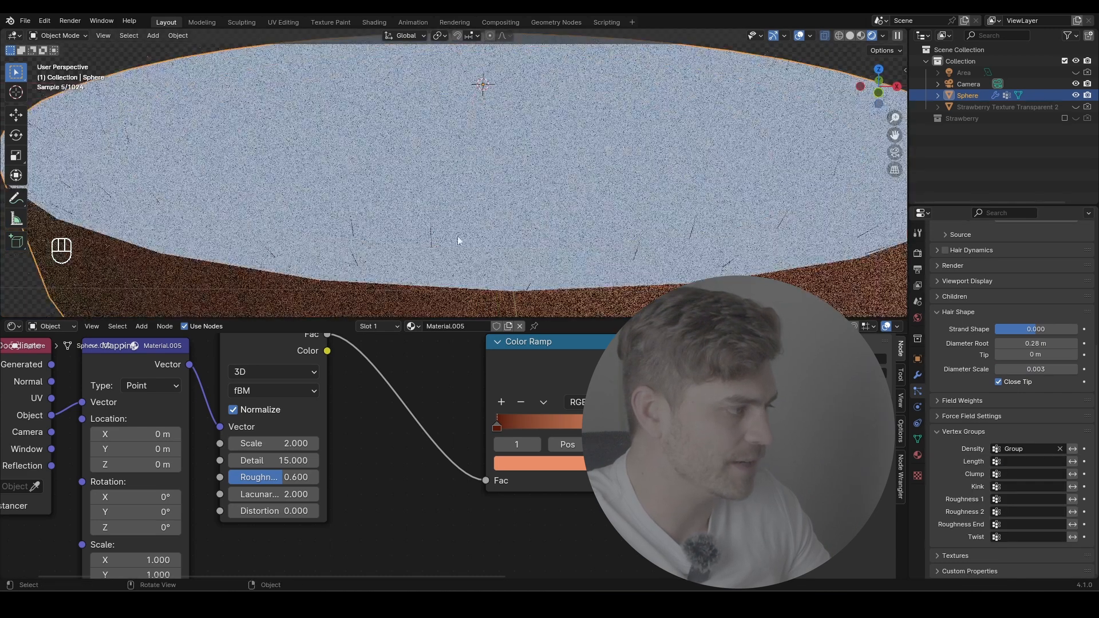
# Separate the cut face as Sphere.001 and remove its hair particle system
pyautogui.press('Tab')
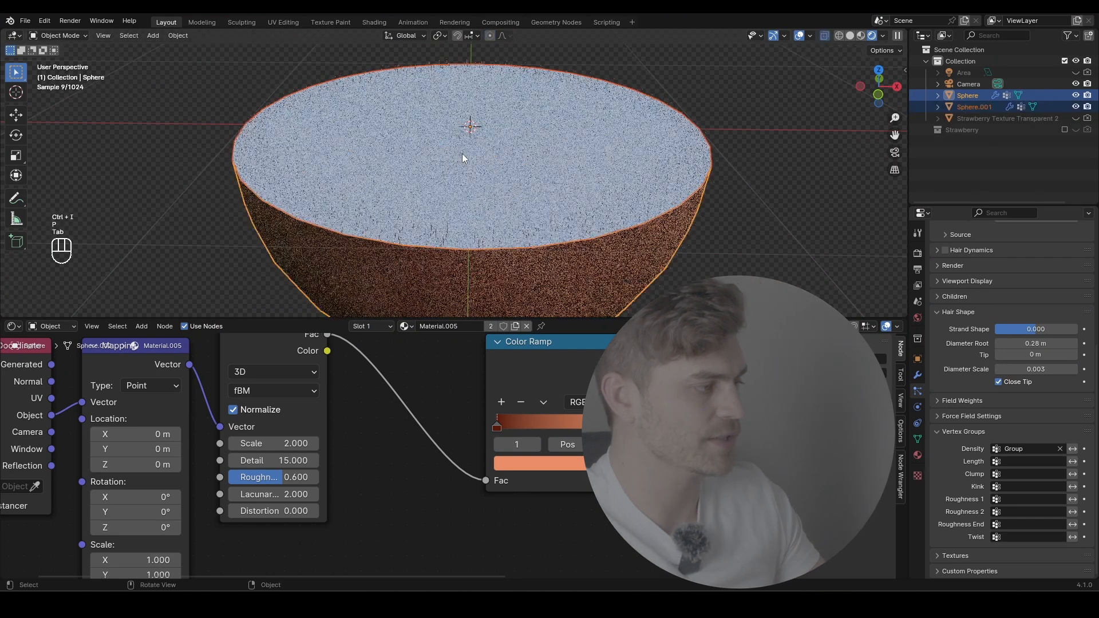
pyautogui.click(974, 106)
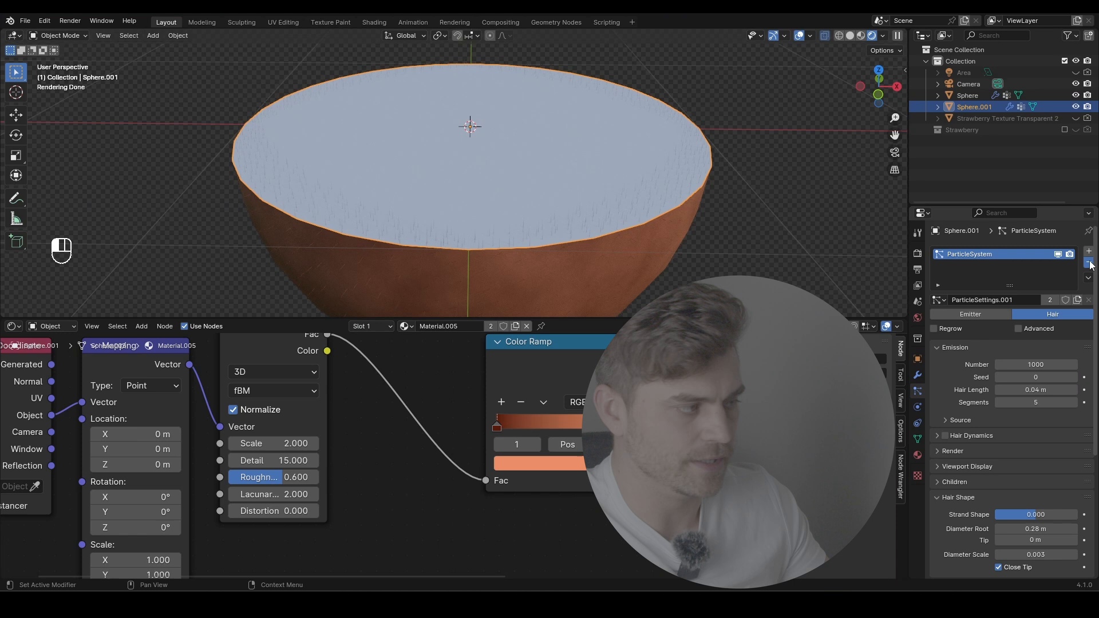
pyautogui.click(1087, 262)
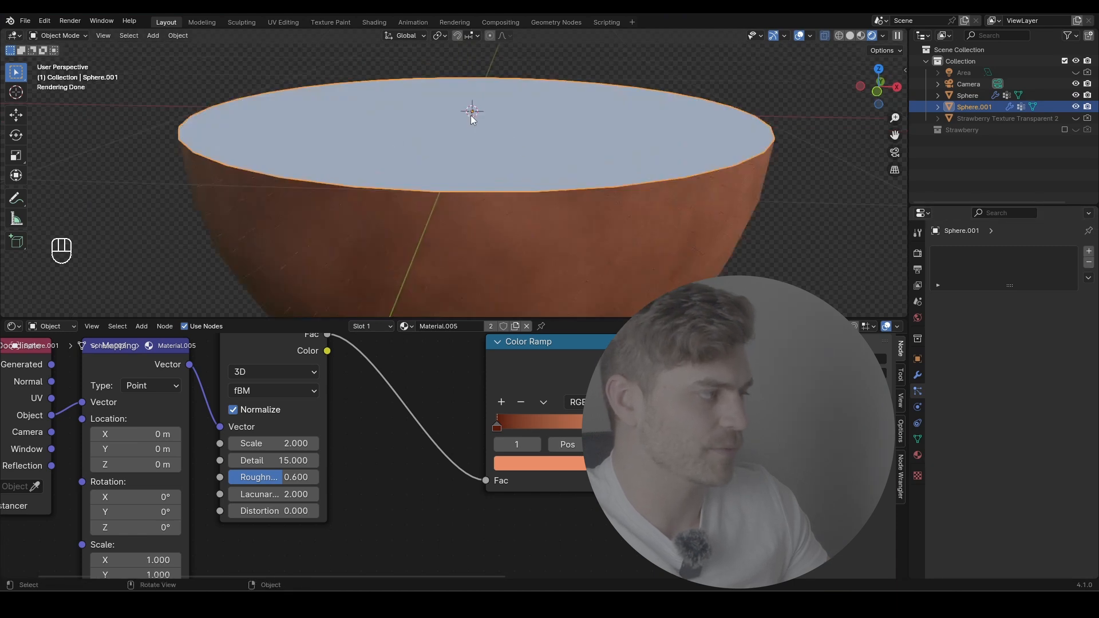
pyautogui.click(967, 95)
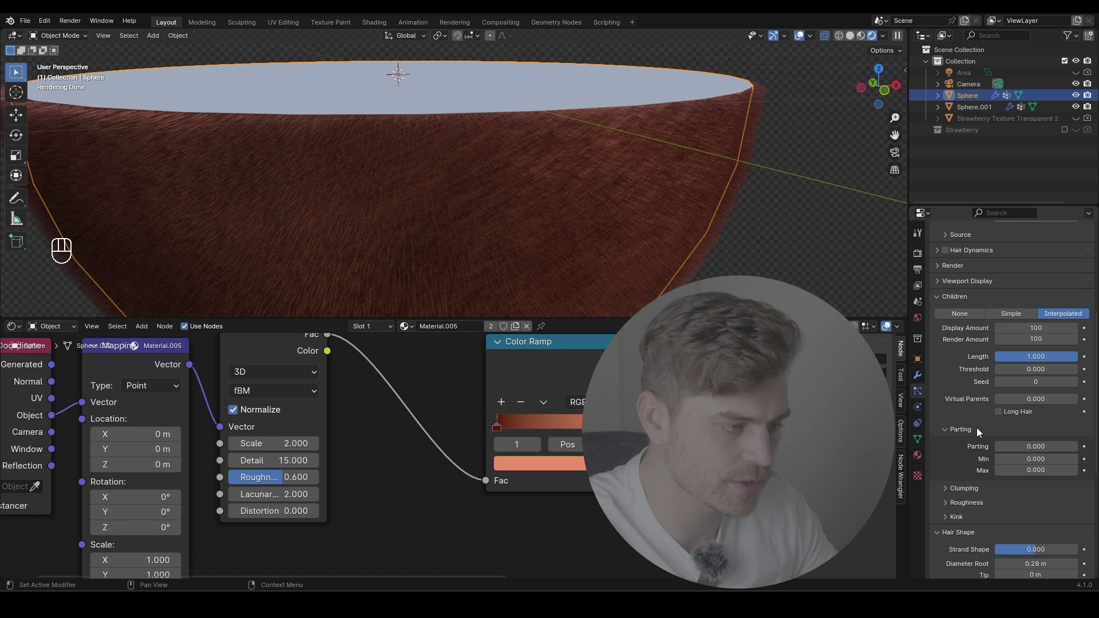
# Set child hair parting to 0.490, add slight clumping and random roughness
pyautogui.moveTo(1036, 445); pyautogui.dragTo(1051, 445)
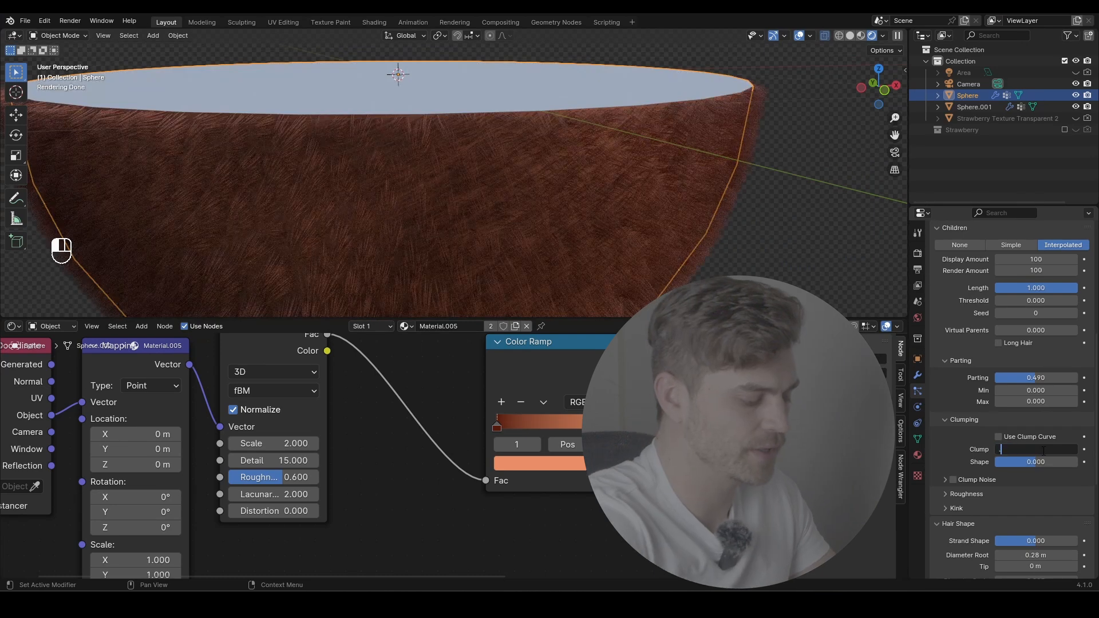
pyautogui.scroll(-3)
pyautogui.write('0.030')
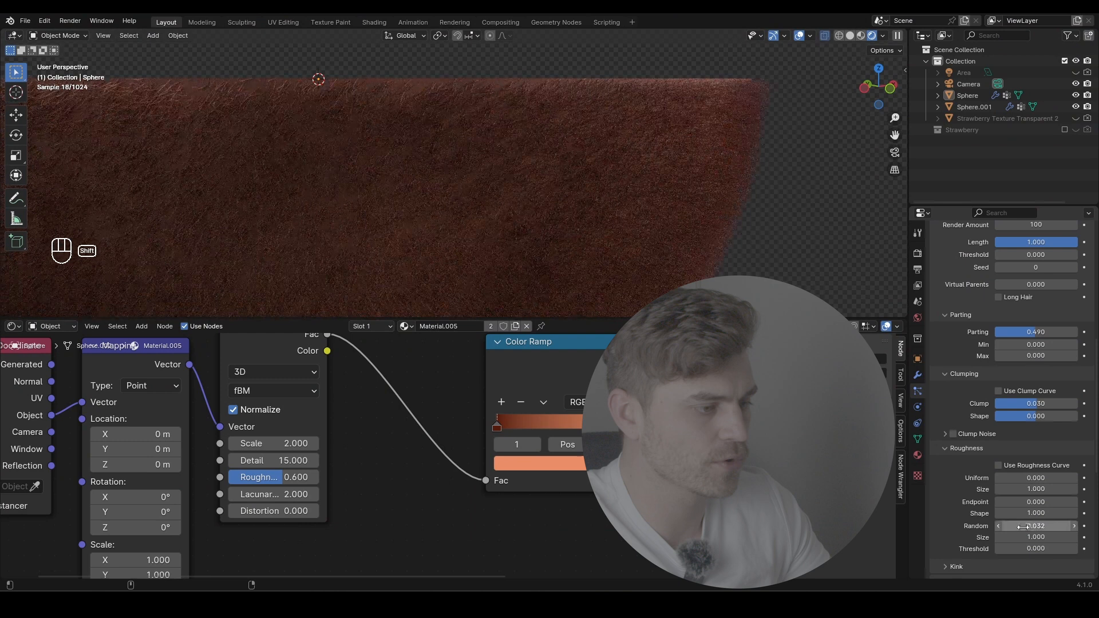
pyautogui.moveTo(1036, 332); pyautogui.dragTo(1065, 332)
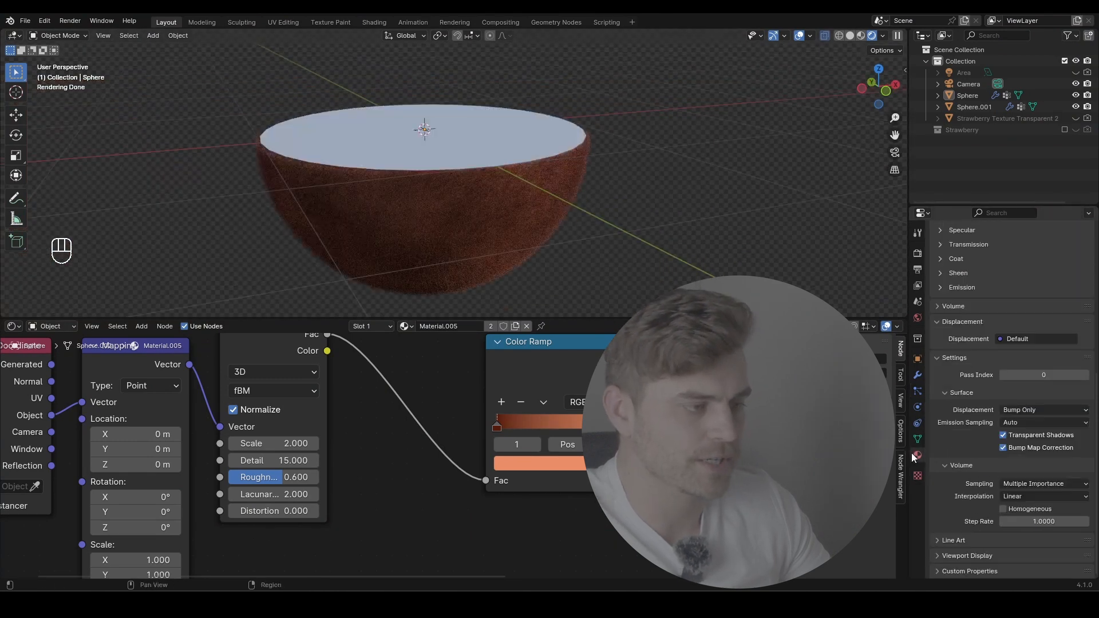
# Show the hairy hemisphere's Material.005 slot in Material Properties
pyautogui.click(917, 456)
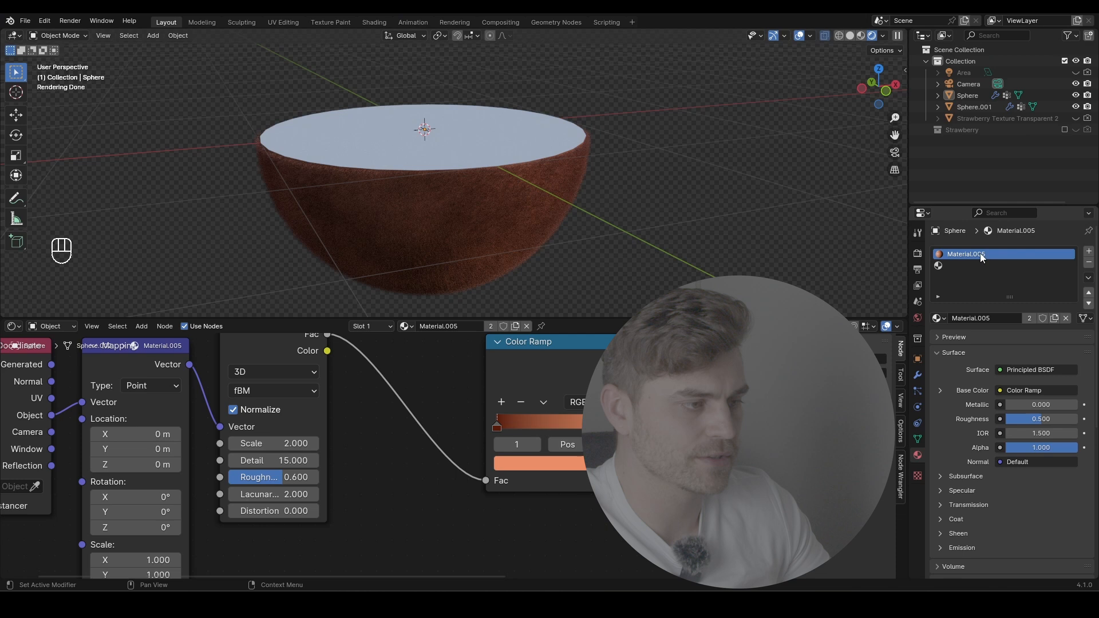
pyautogui.click(918, 390)
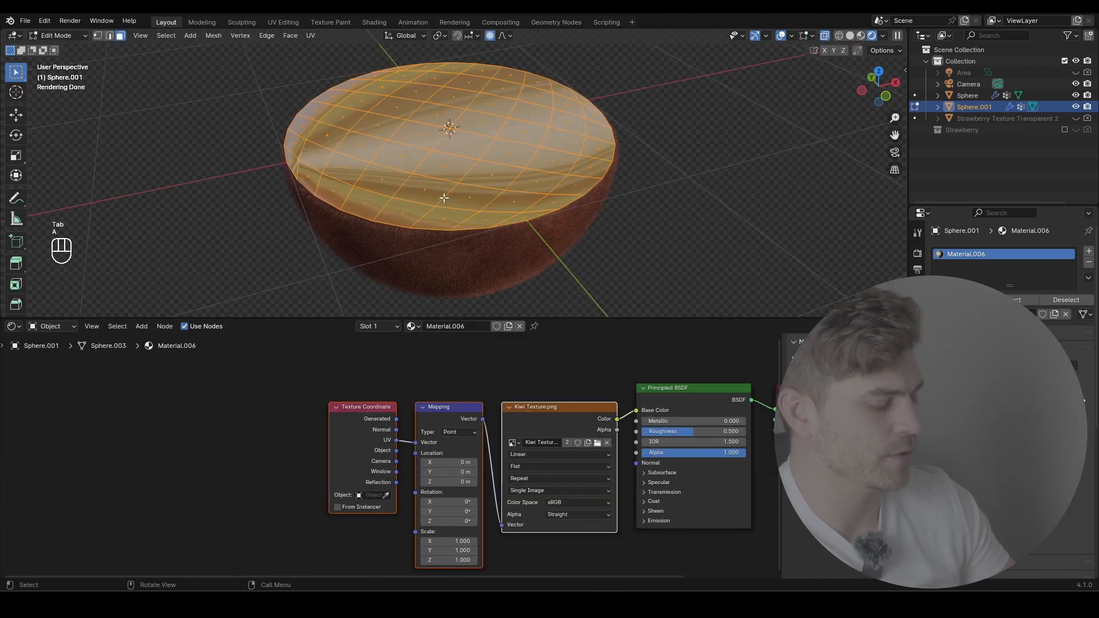
# Select the whole cut face and scale its UVs to fit the kiwi slice photo
pyautogui.press('U')
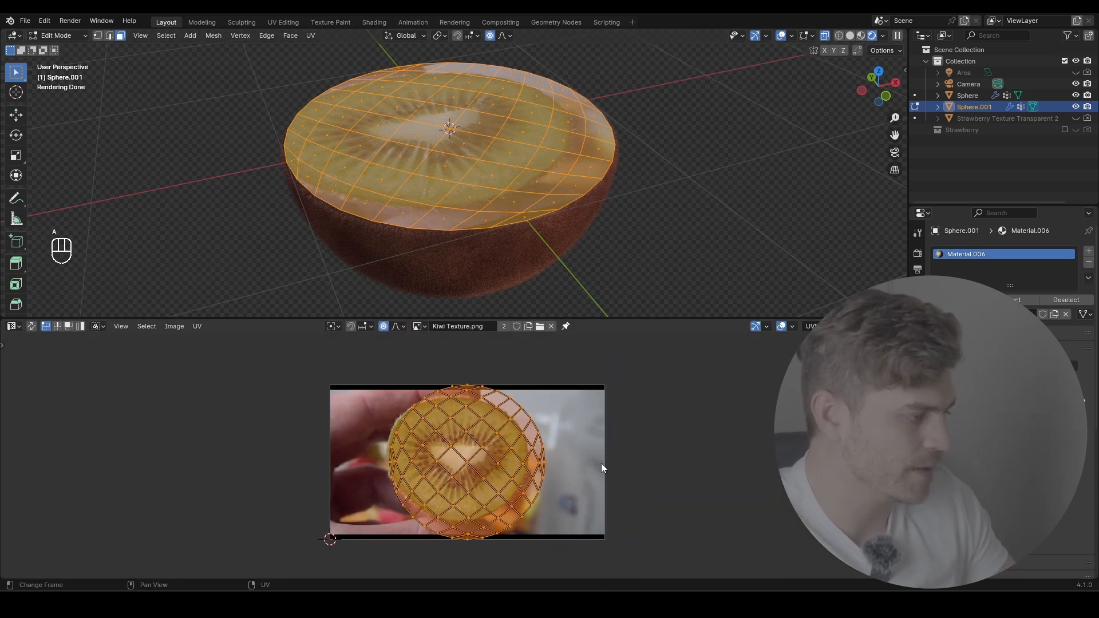
pyautogui.press('s')
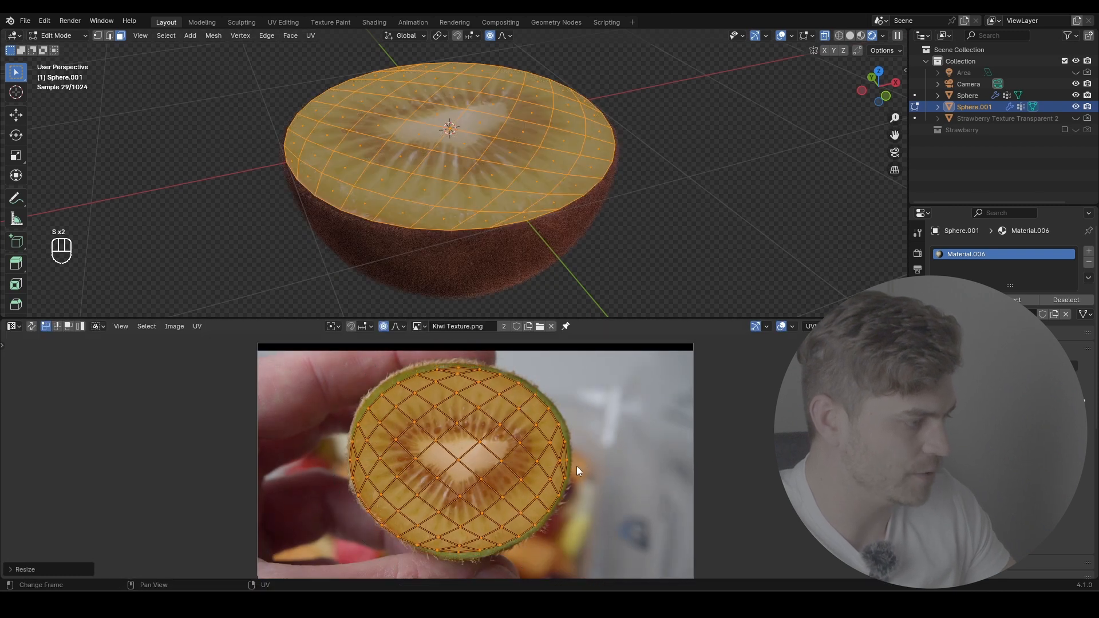
pyautogui.click(10, 326)
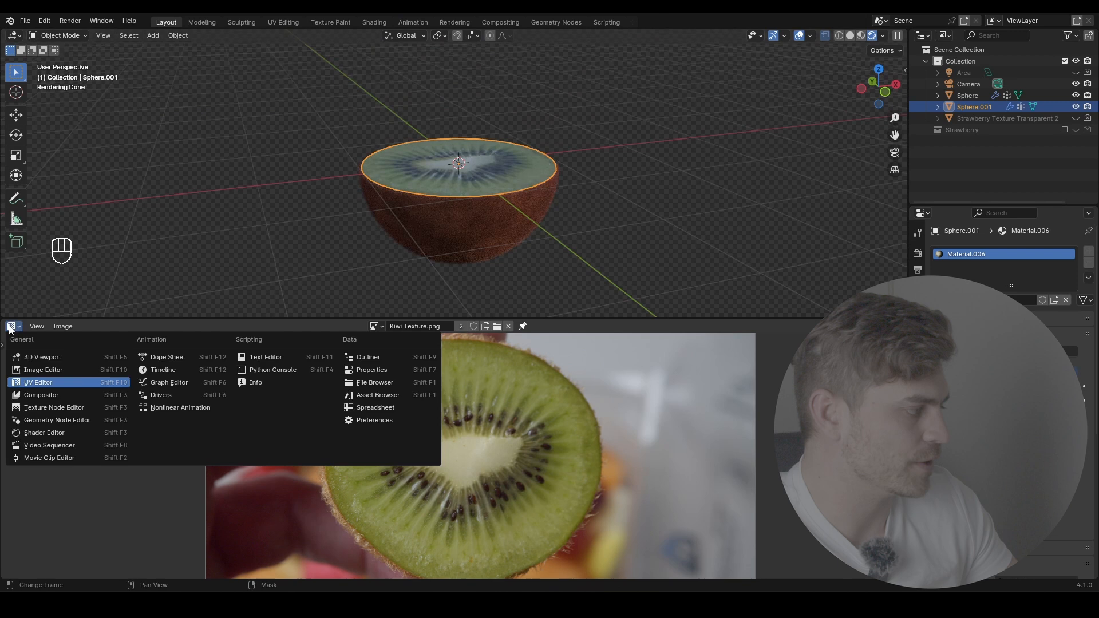
pyautogui.click(44, 433)
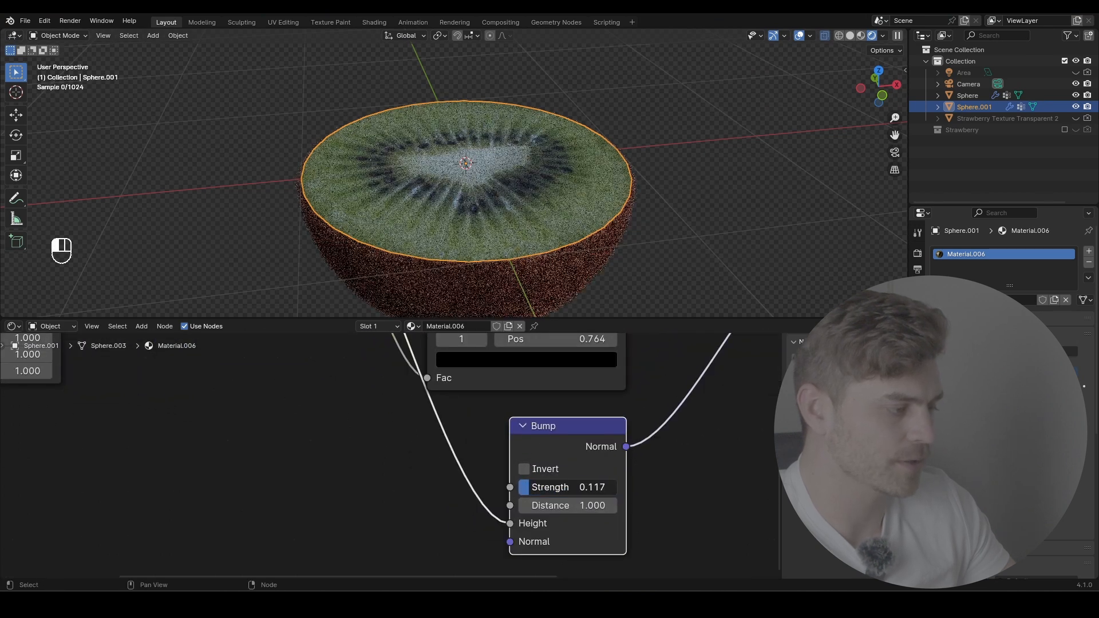
# Feed the kiwi texture through a Bump node into the shader Normal with lowered strength
pyautogui.moveTo(574, 487); pyautogui.dragTo(554, 487)
pyautogui.write('add')
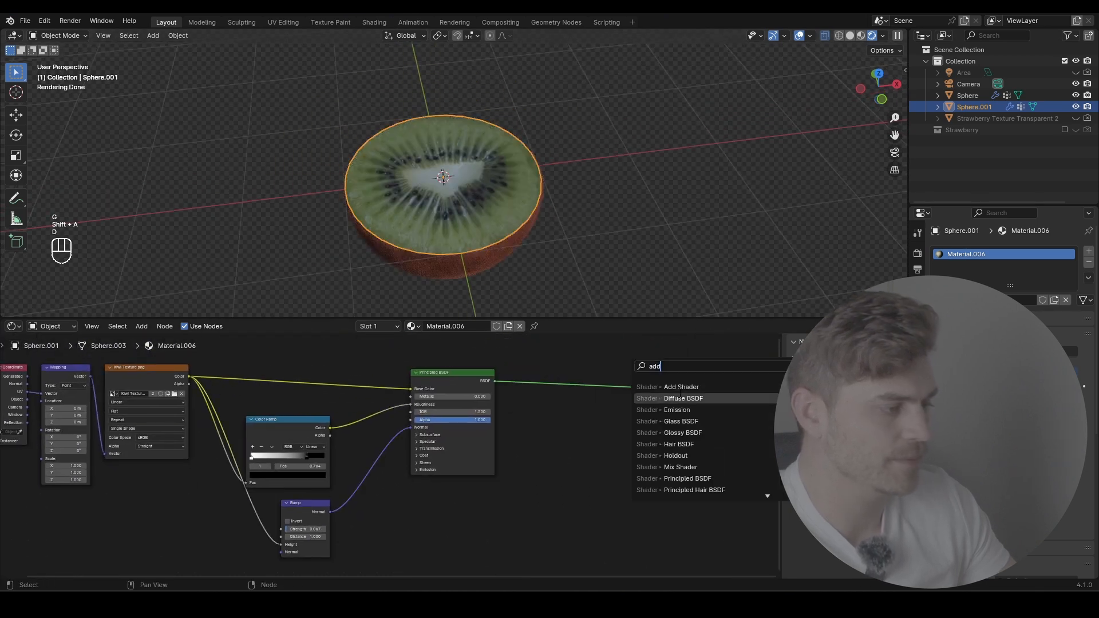
# Insert an Add Shader and a Hue/Saturation/Value node to brighten and green the cut face
pyautogui.click(680, 387)
pyautogui.write('h')
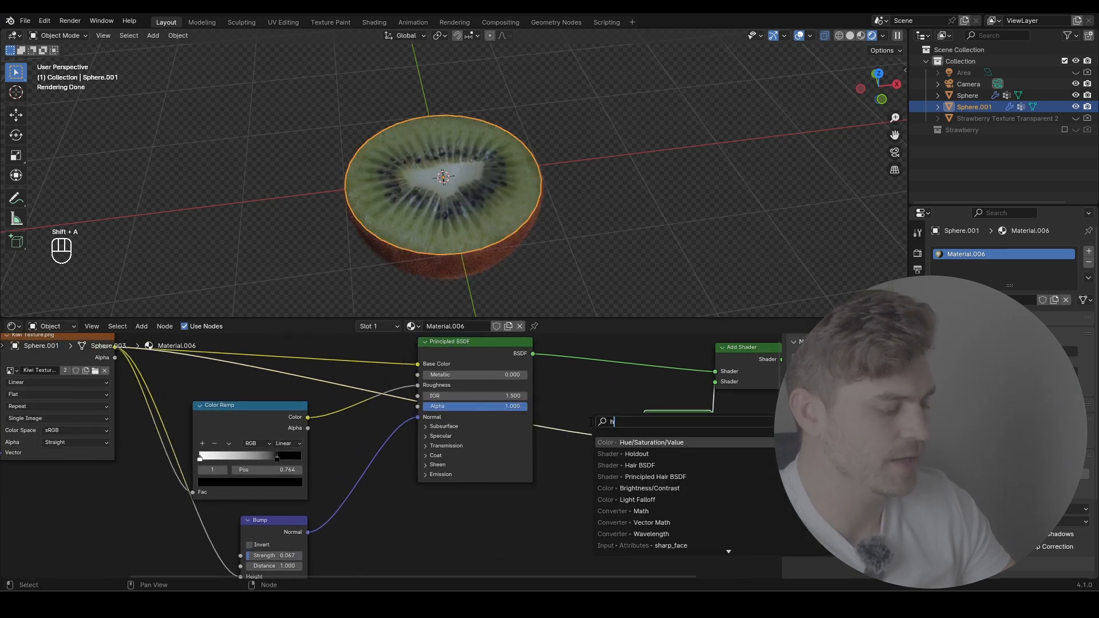
pyautogui.click(651, 442)
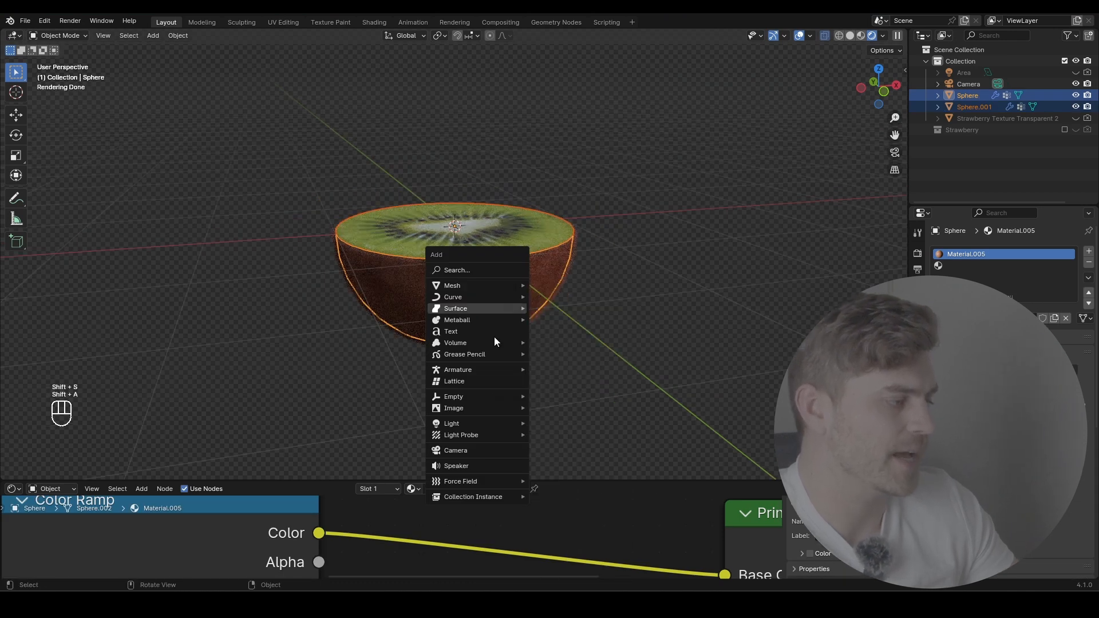
# Parent both kiwi halves to a new Empty using Keep Transform
pyautogui.click(454, 396)
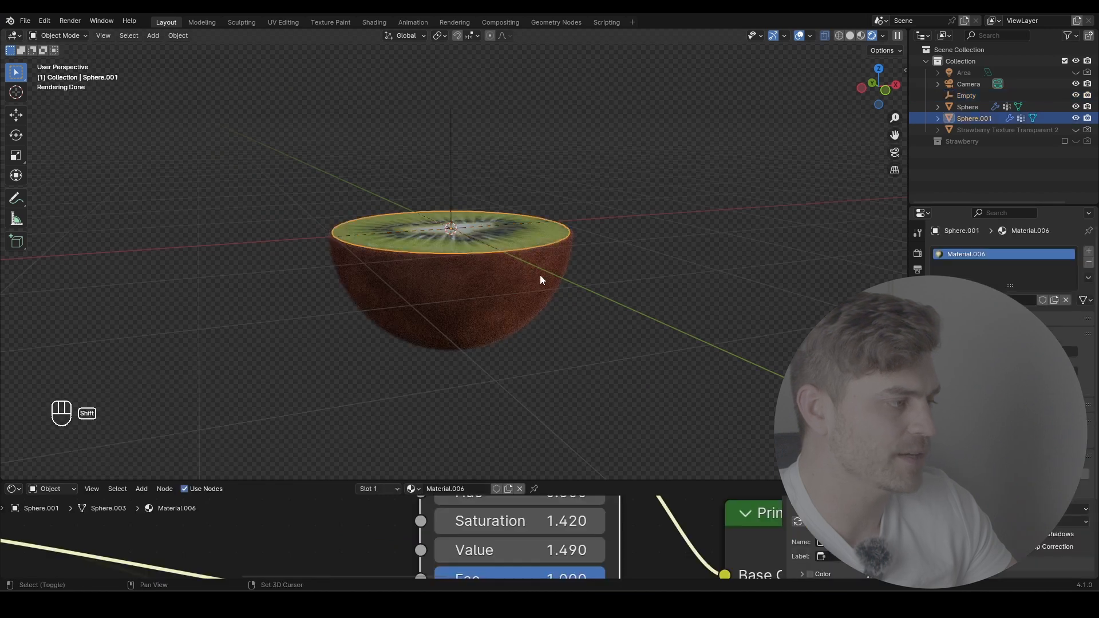
pyautogui.click(967, 107)
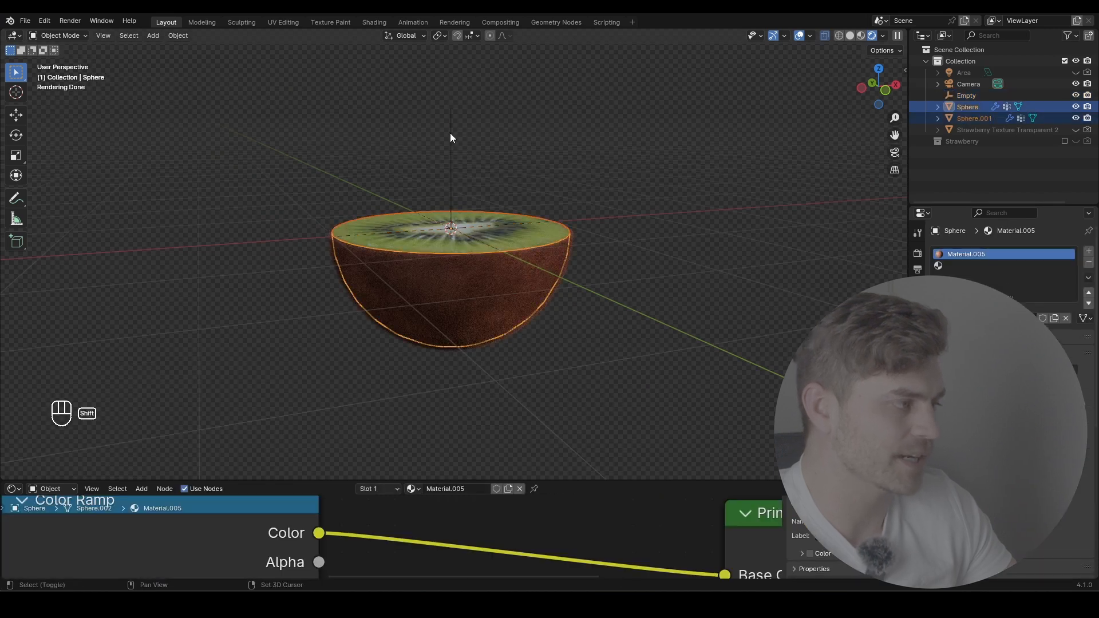
pyautogui.click(965, 95)
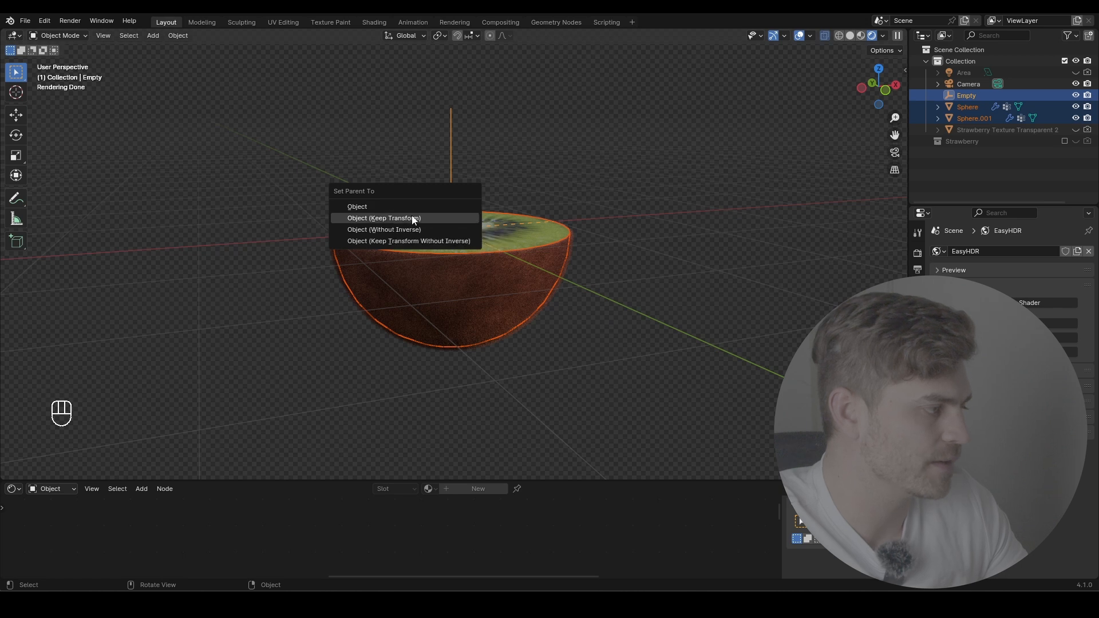
pyautogui.click(383, 217)
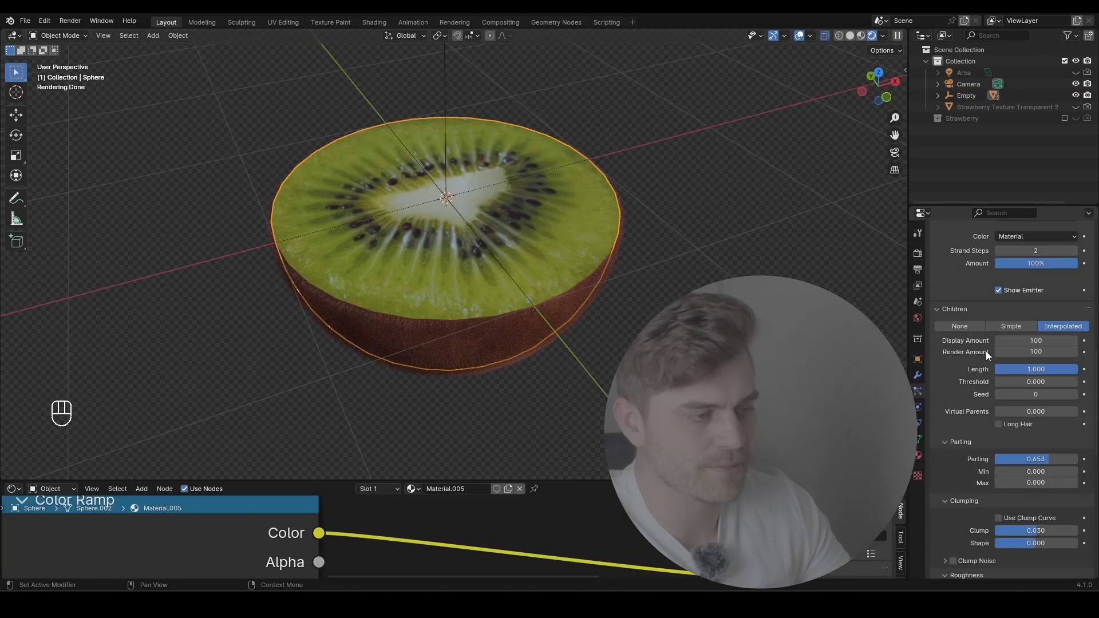
pyautogui.moveTo(1034, 351)
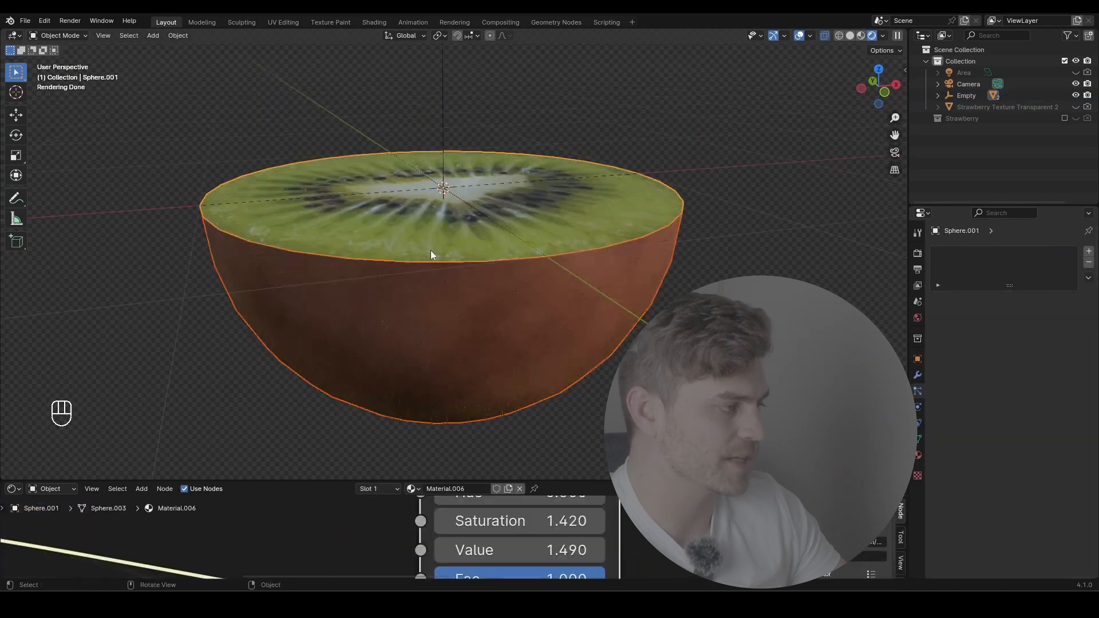
# Adjust the cut face mesh, then solidify the hairy hemisphere with 0.01 m thickness, offset -1
pyautogui.press('Tab')
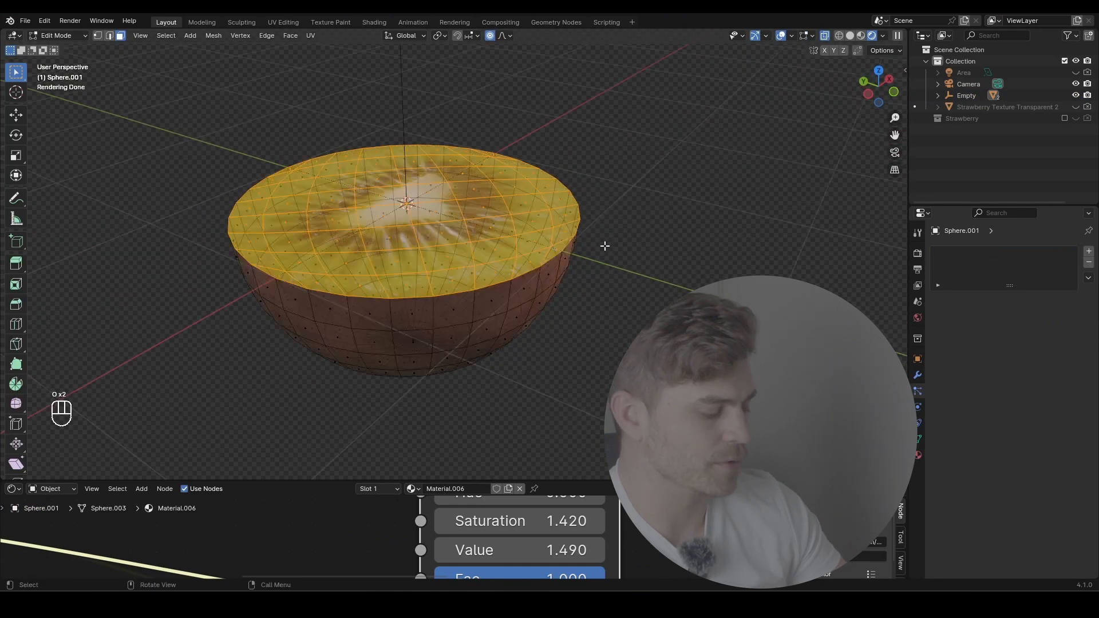
pyautogui.press('g')
pyautogui.write('so')
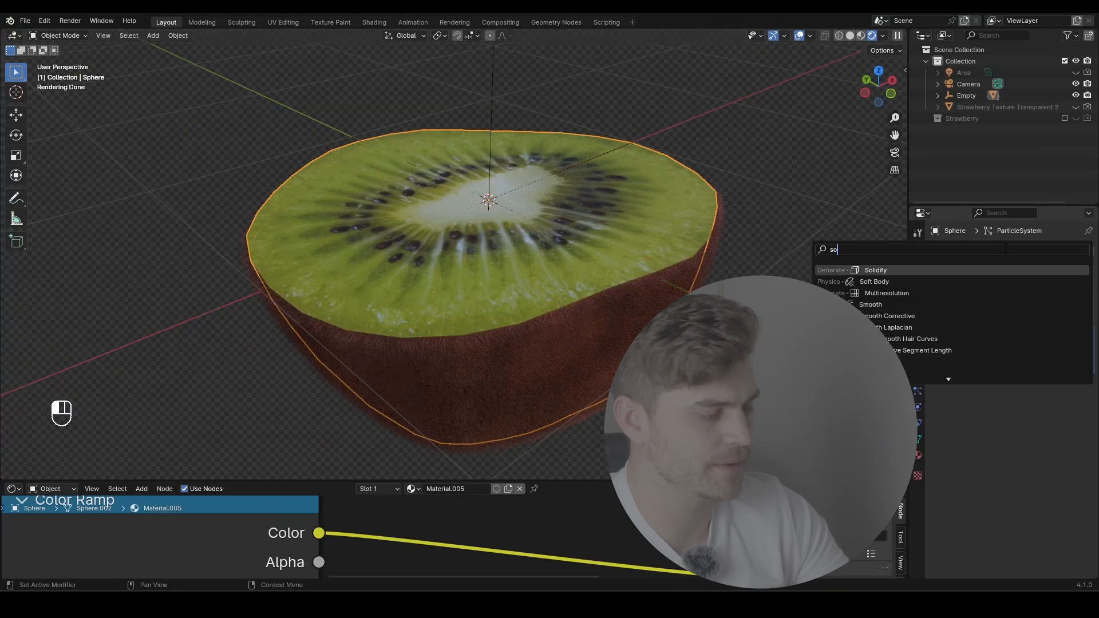
pyautogui.click(874, 269)
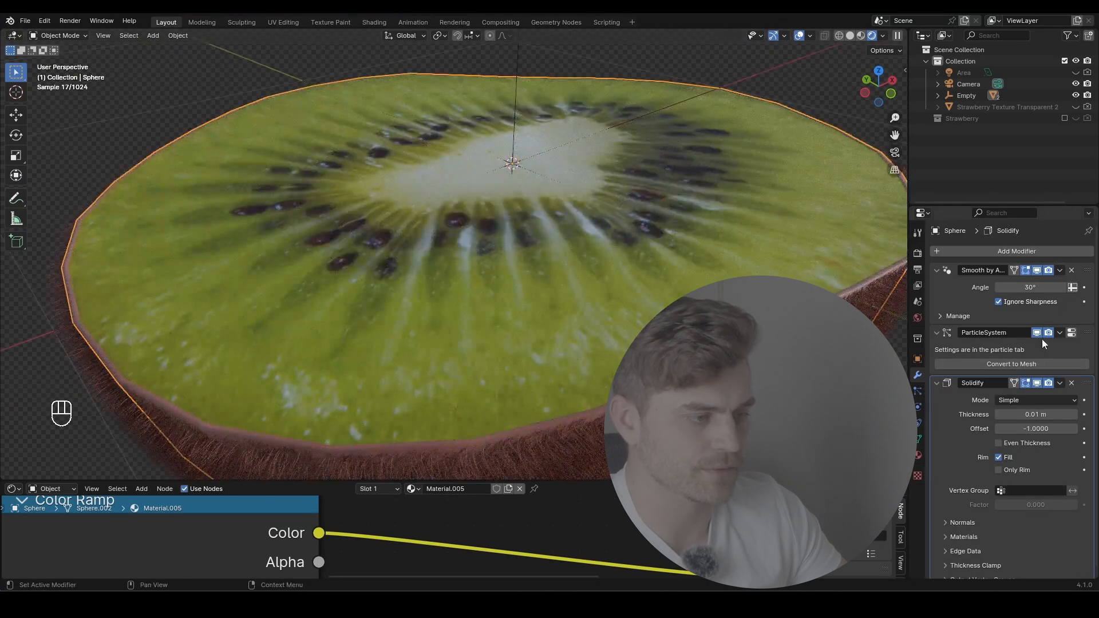